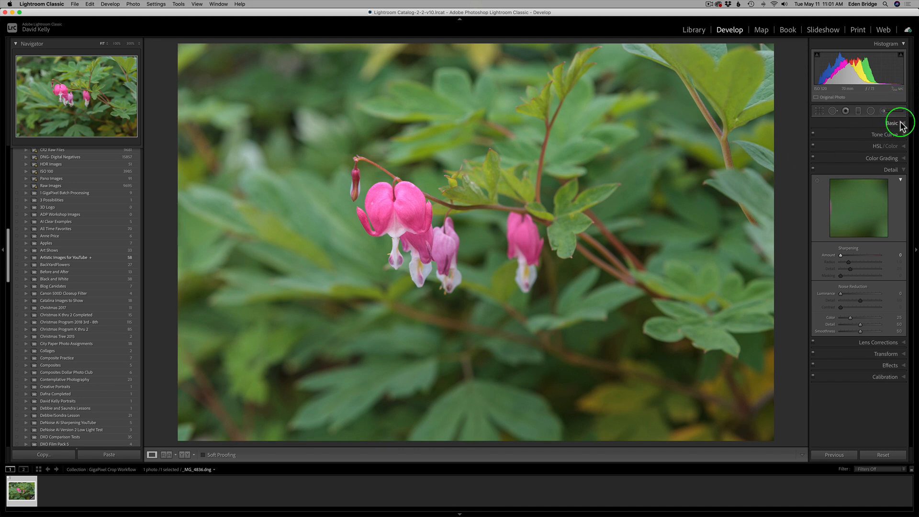
# Enable Remove Chromatic Aberration and Enable Profile Corrections in the Lens Corrections panel.
pyautogui.click(892, 123)
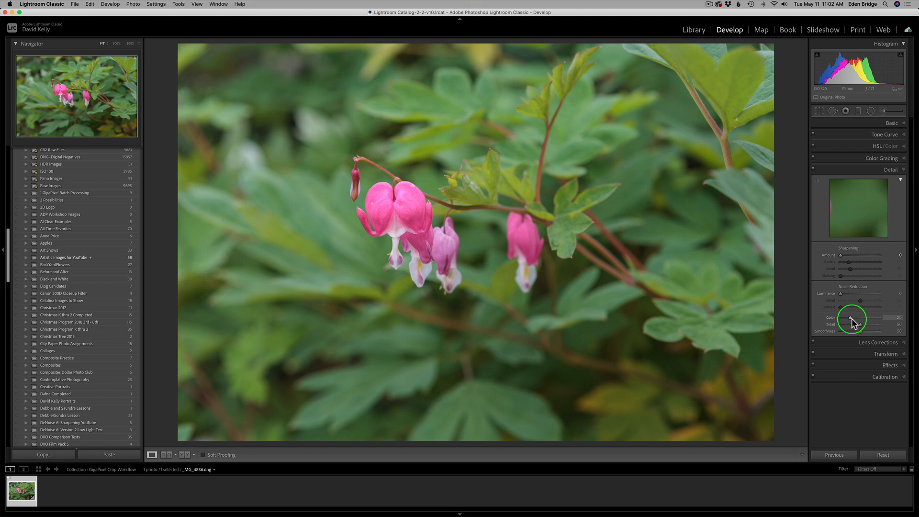
pyautogui.click(891, 170)
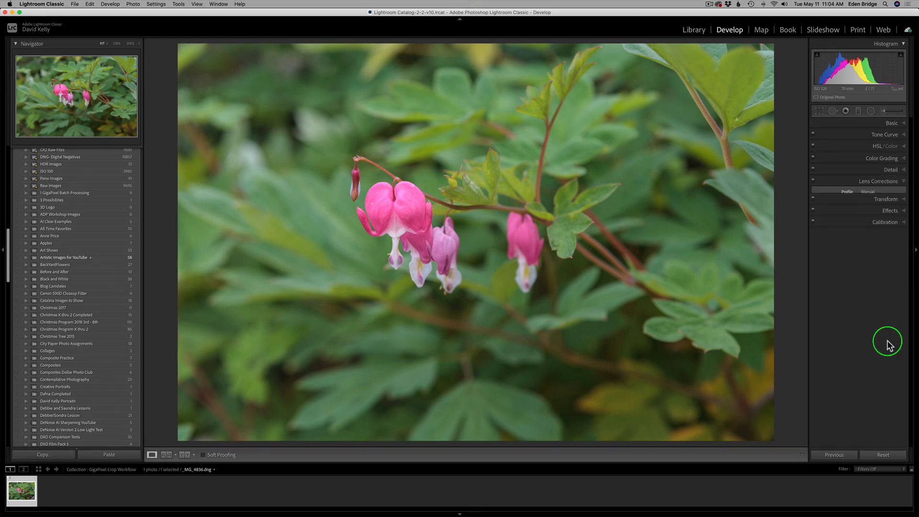
pyautogui.click(879, 181)
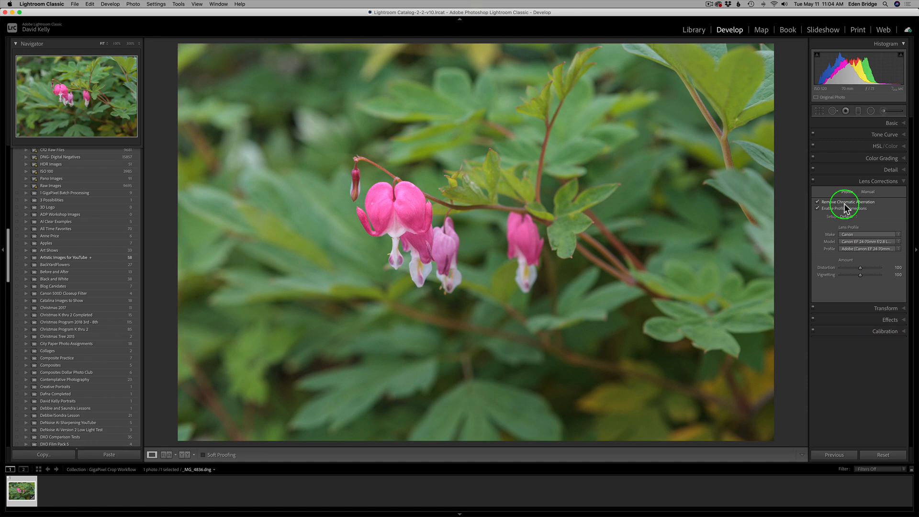
pyautogui.moveTo(835, 212)
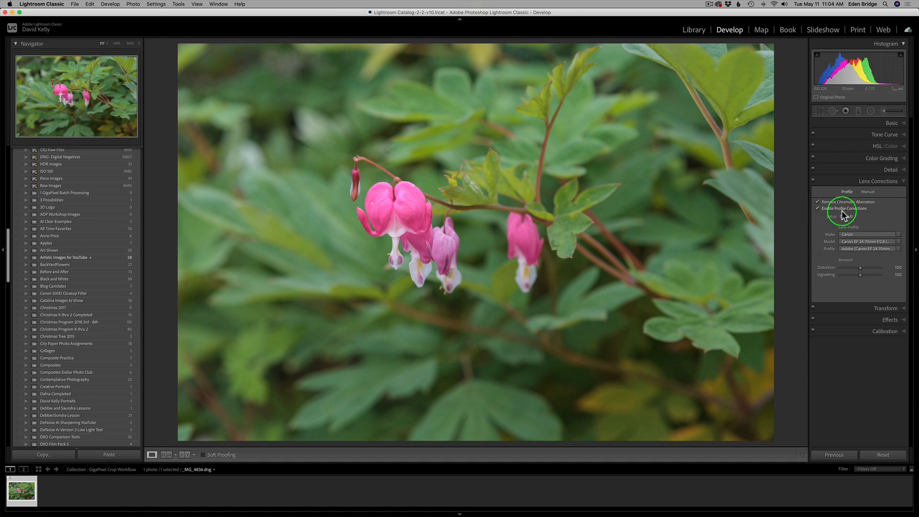
pyautogui.click(879, 181)
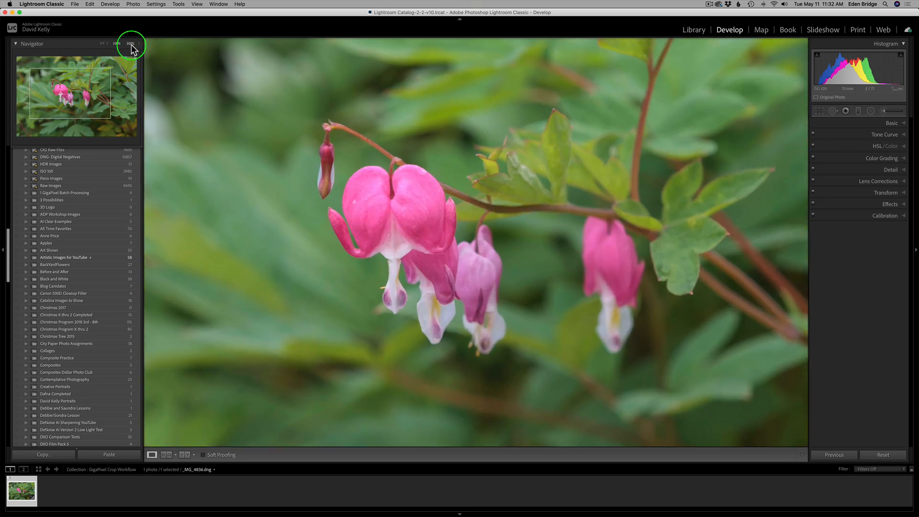
# Magnify the flower via the Navigator, then switch to the Library module.
pyautogui.click(130, 44)
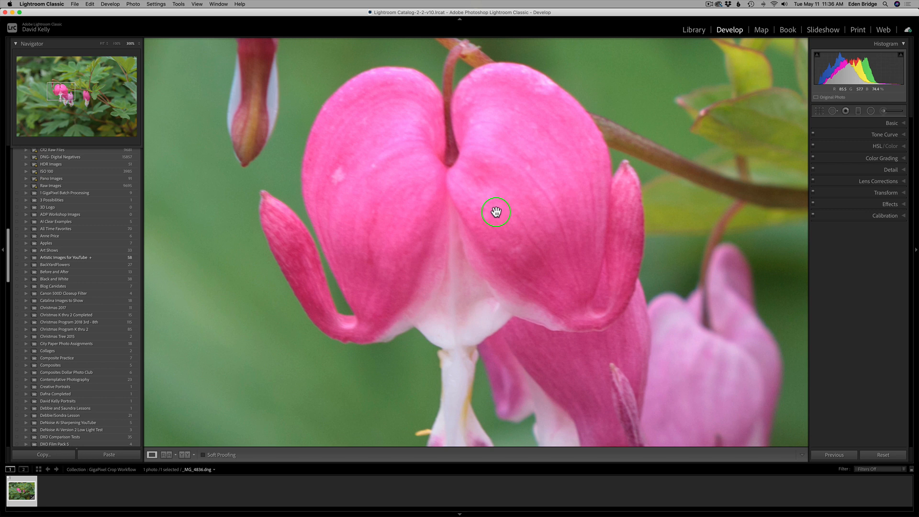
pyautogui.click(693, 29)
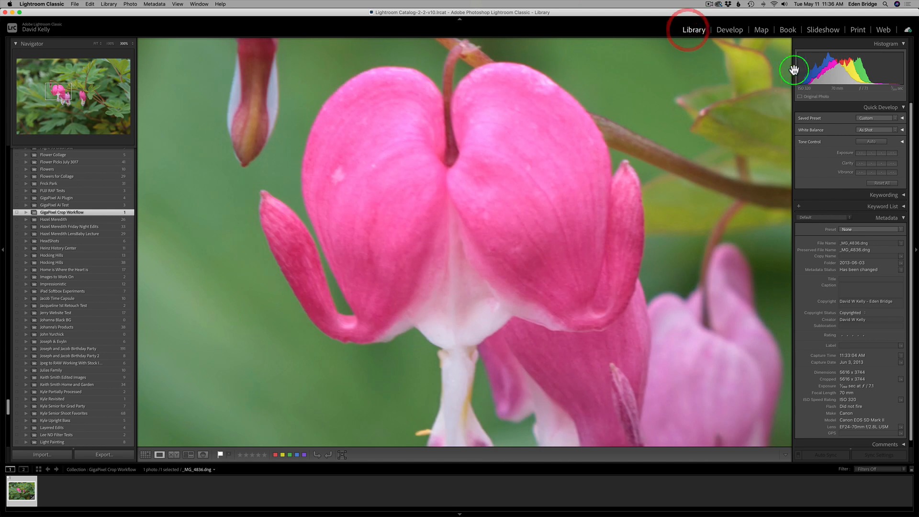
pyautogui.moveTo(810, 93)
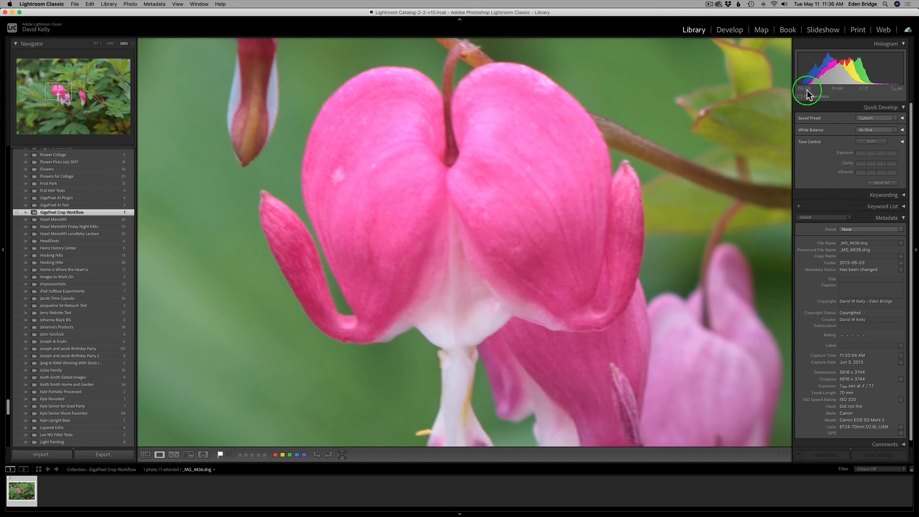
pyautogui.moveTo(809, 94)
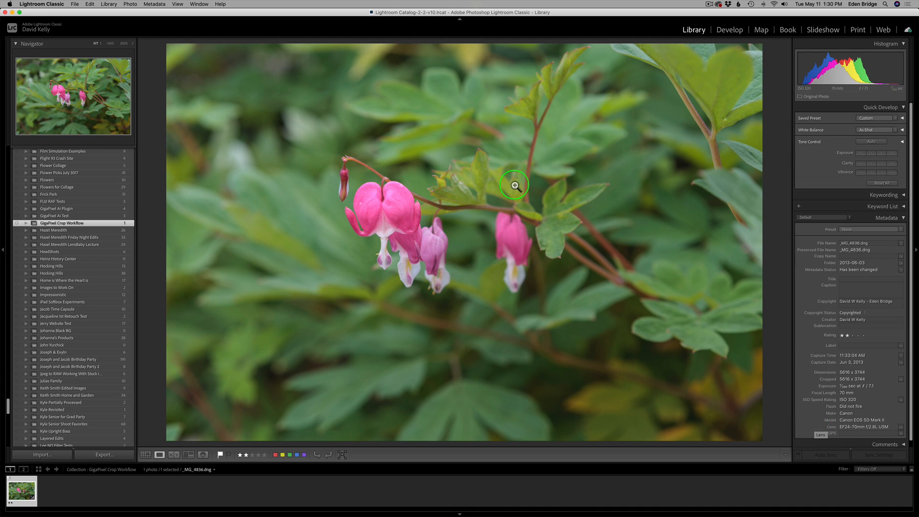
# Edit a 16-bit ProPhoto RGB TIFF copy with Lightroom adjustments in Topaz Sharpen AI.
pyautogui.rightClick(514, 185)
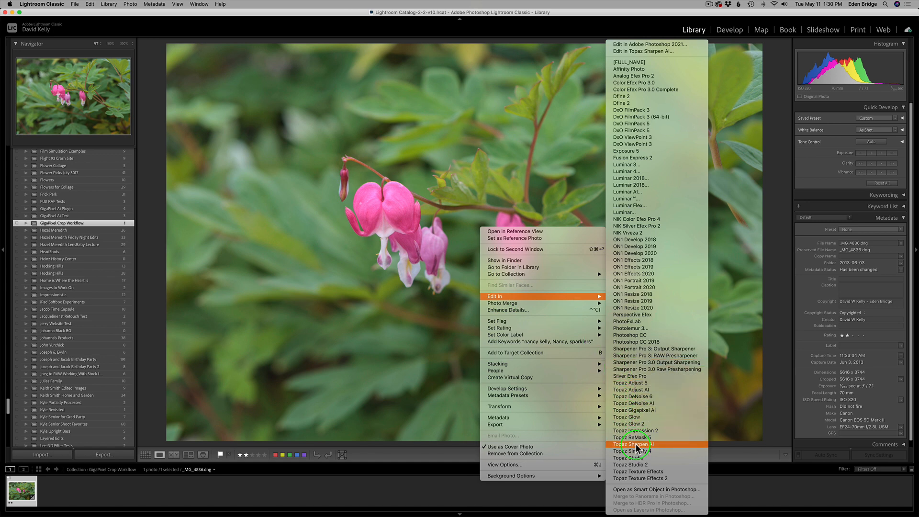
pyautogui.click(633, 444)
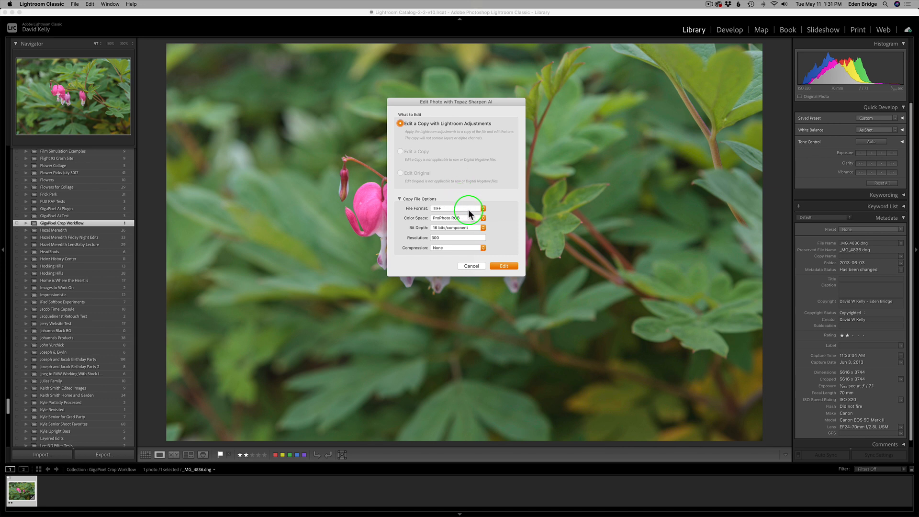
pyautogui.click(458, 209)
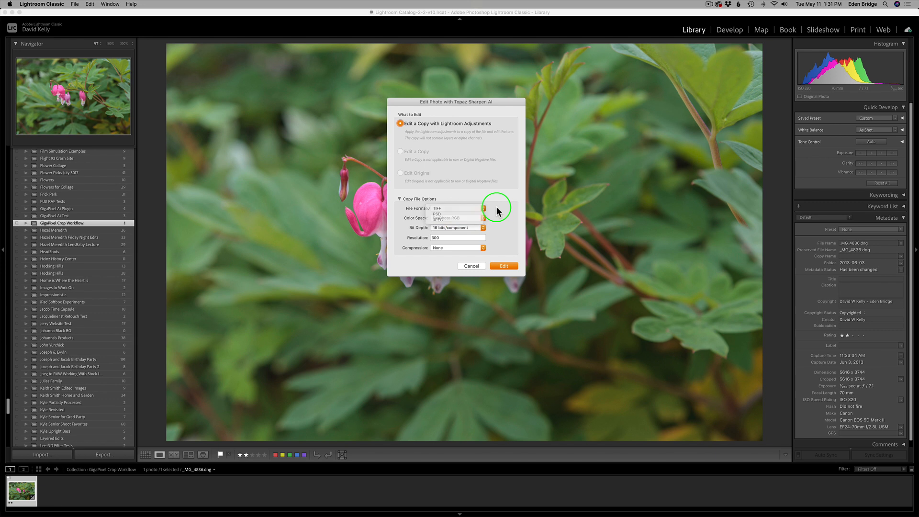
pyautogui.click(436, 208)
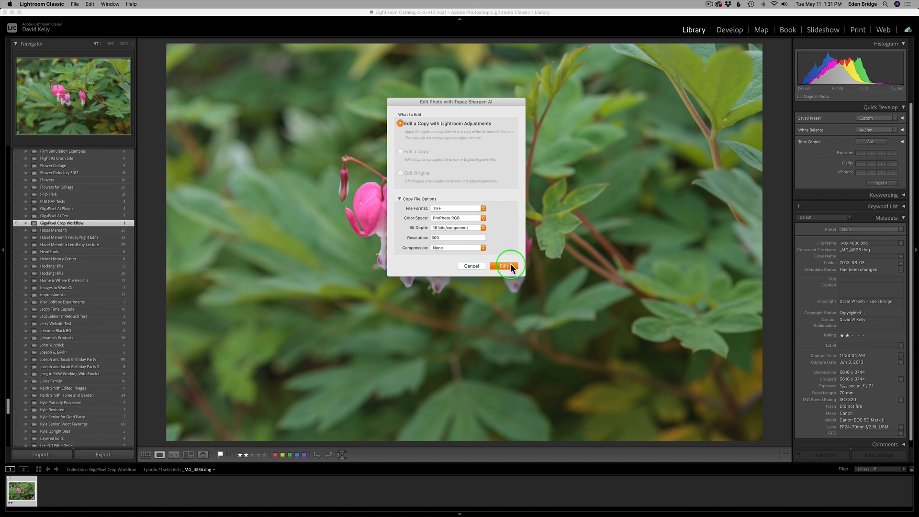
pyautogui.click(503, 266)
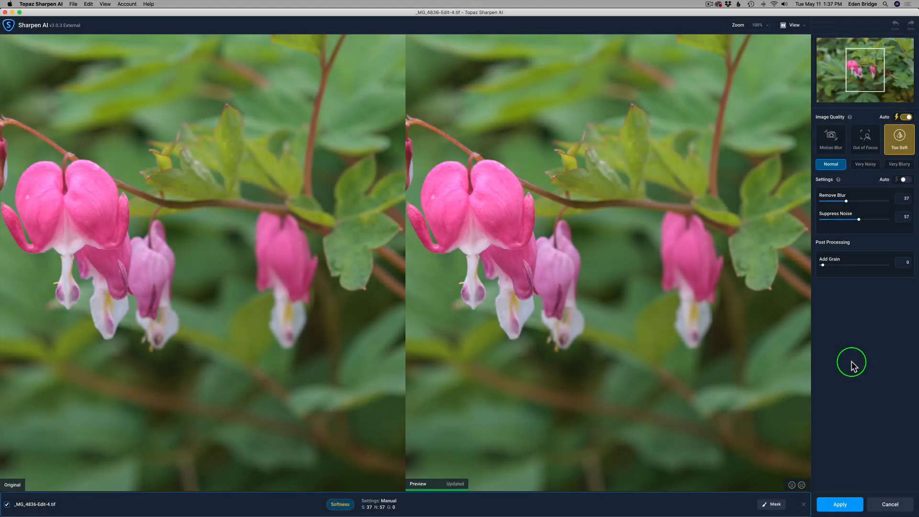
pyautogui.moveTo(857, 141)
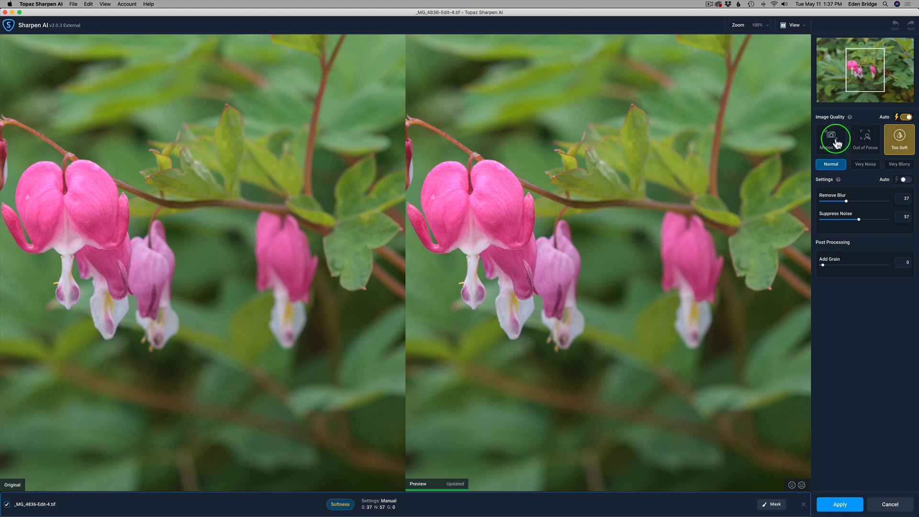
# Select the Motion Blur model, giving auto Remove Blur 64 and Suppress Noise 21.
pyautogui.click(831, 139)
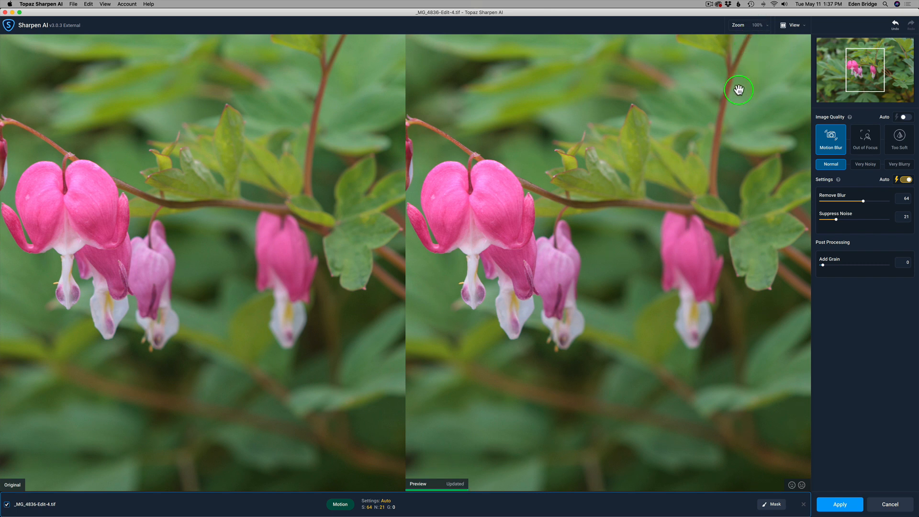
pyautogui.moveTo(507, 222)
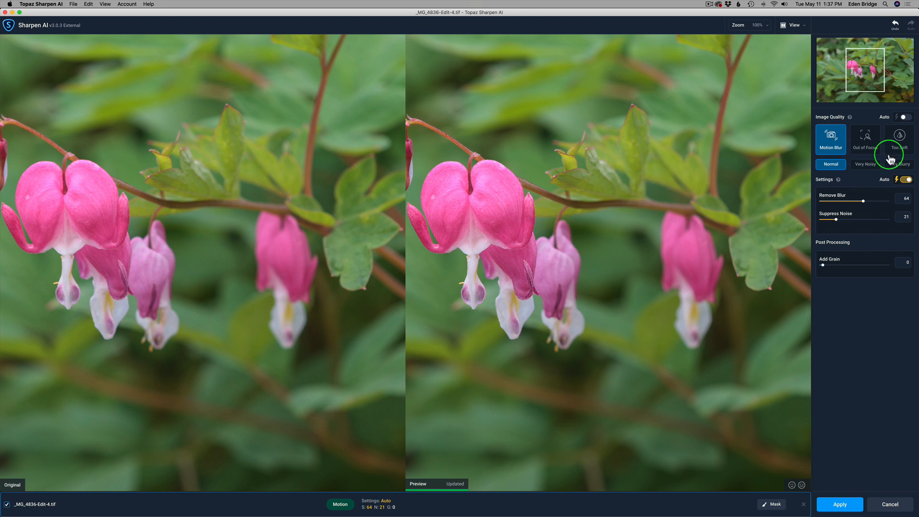
pyautogui.moveTo(869, 147)
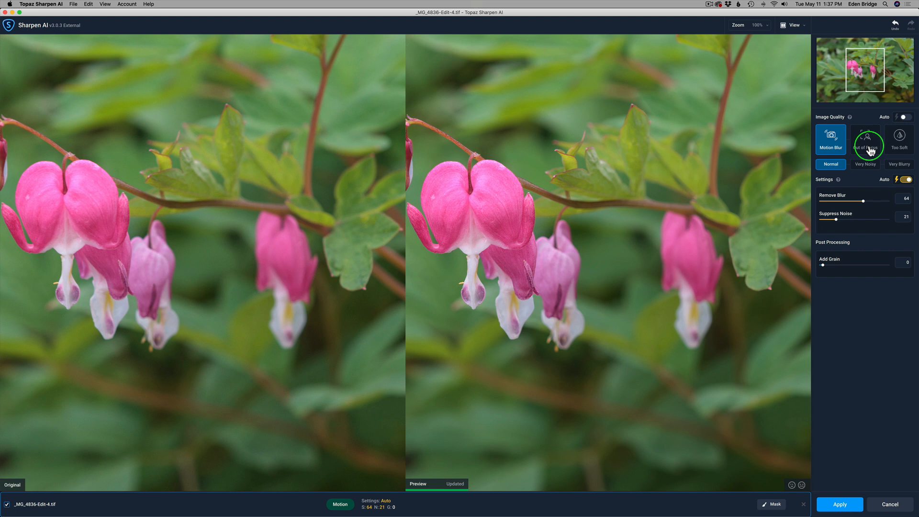
pyautogui.moveTo(868, 234)
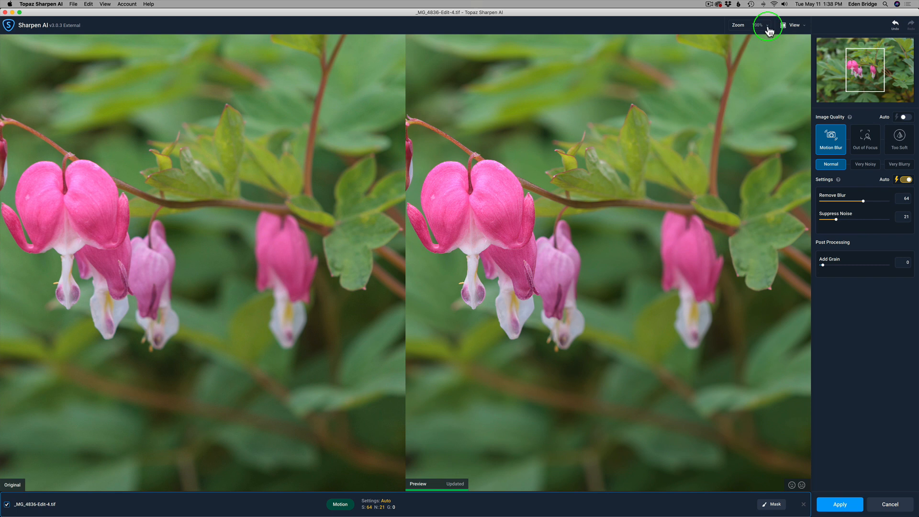
# Inspect the sharpened flower at 200% preview, then apply and return to Lightroom.
pyautogui.click(758, 25)
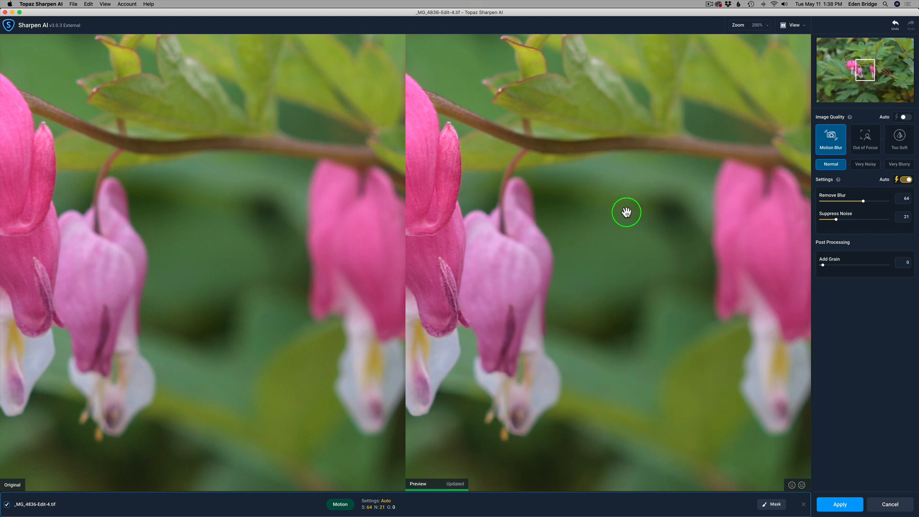
pyautogui.moveTo(599, 213)
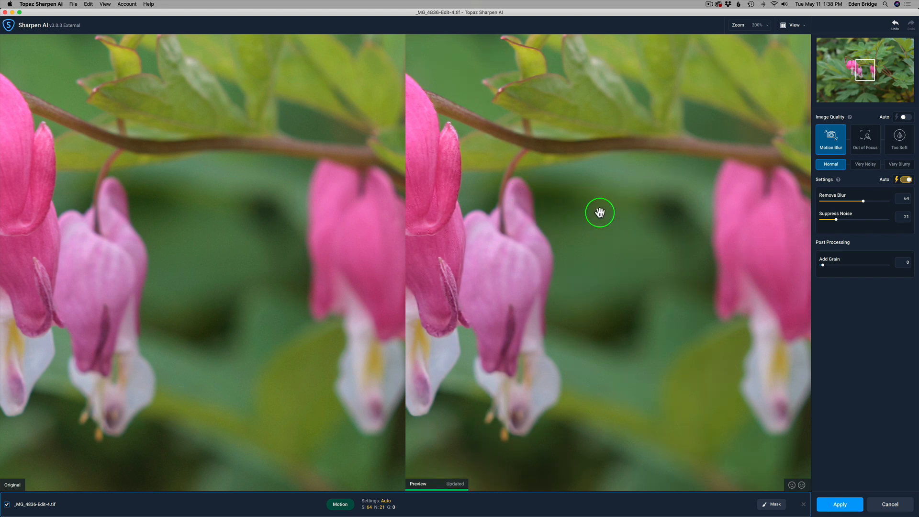
pyautogui.moveTo(600, 213); pyautogui.dragTo(681, 196)
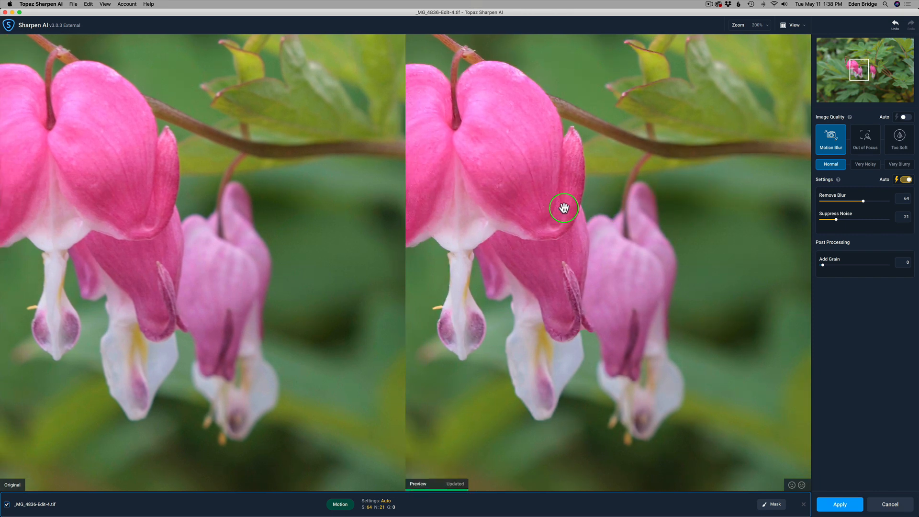
pyautogui.moveTo(565, 208); pyautogui.dragTo(583, 175)
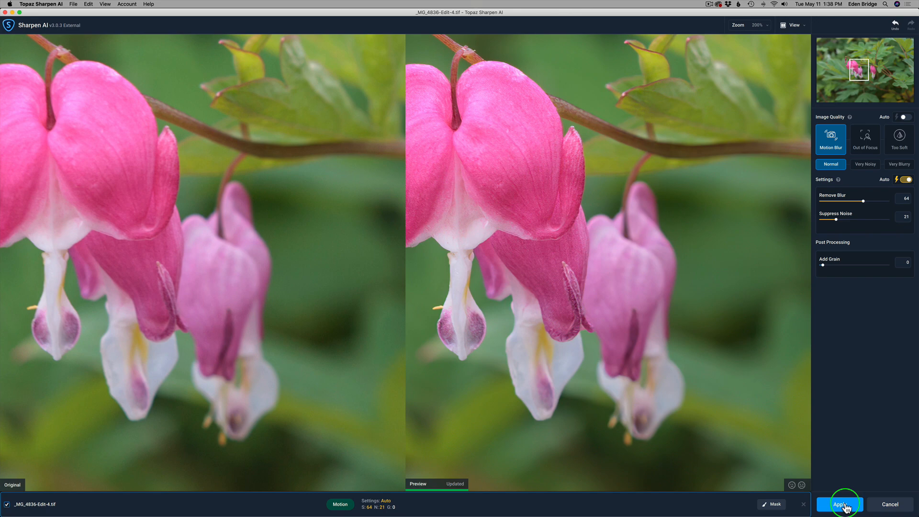
pyautogui.click(840, 504)
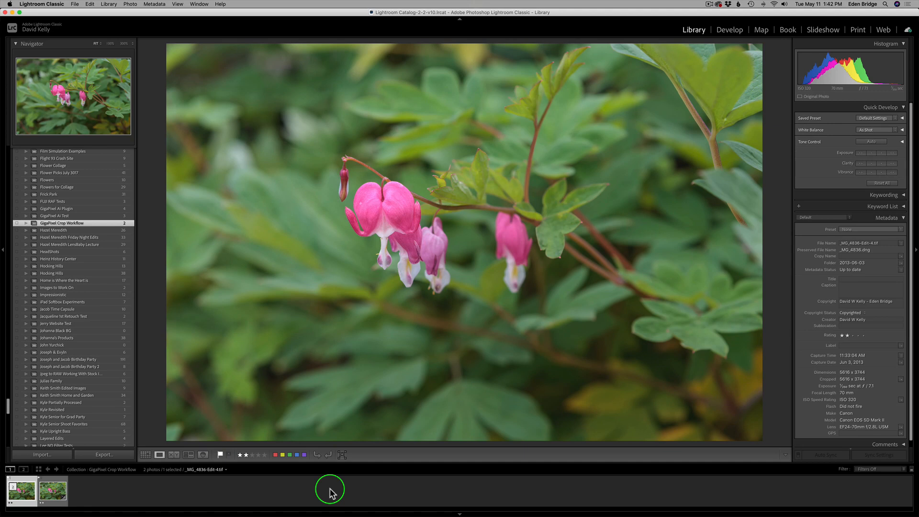
pyautogui.click(52, 491)
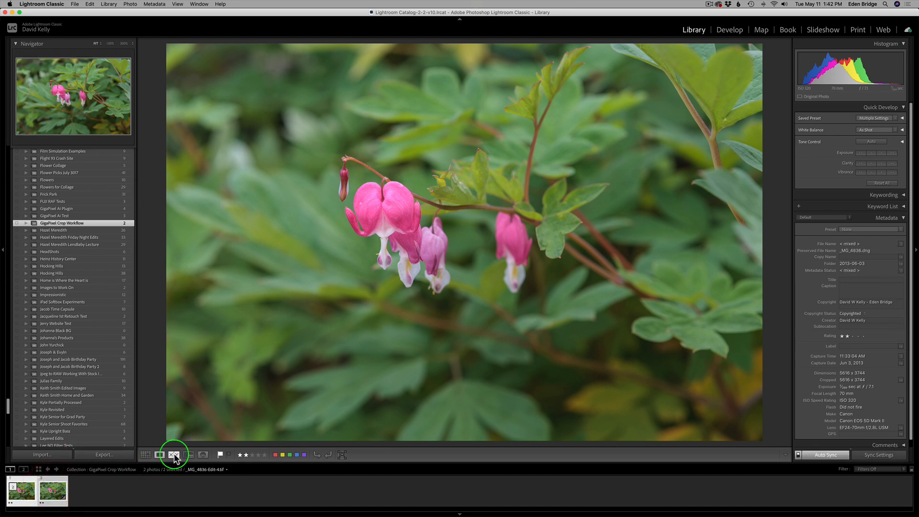
pyautogui.click(174, 455)
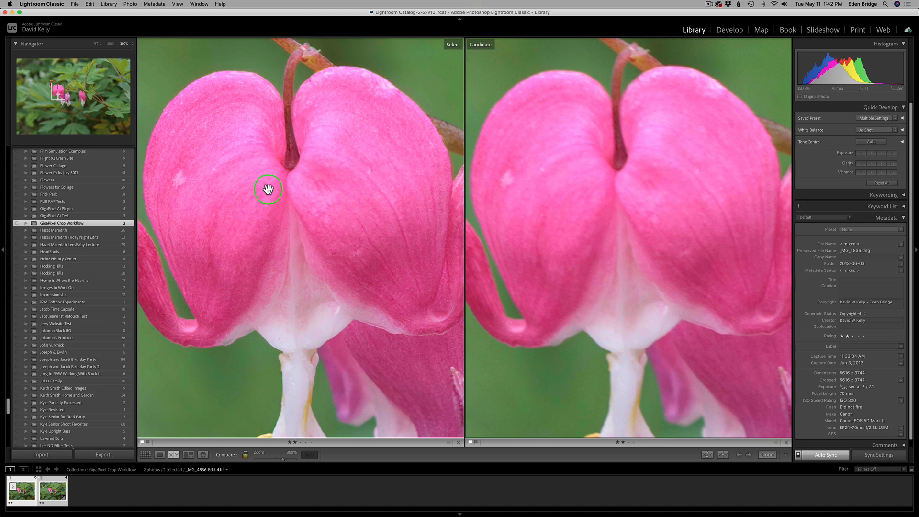
pyautogui.moveTo(330, 156)
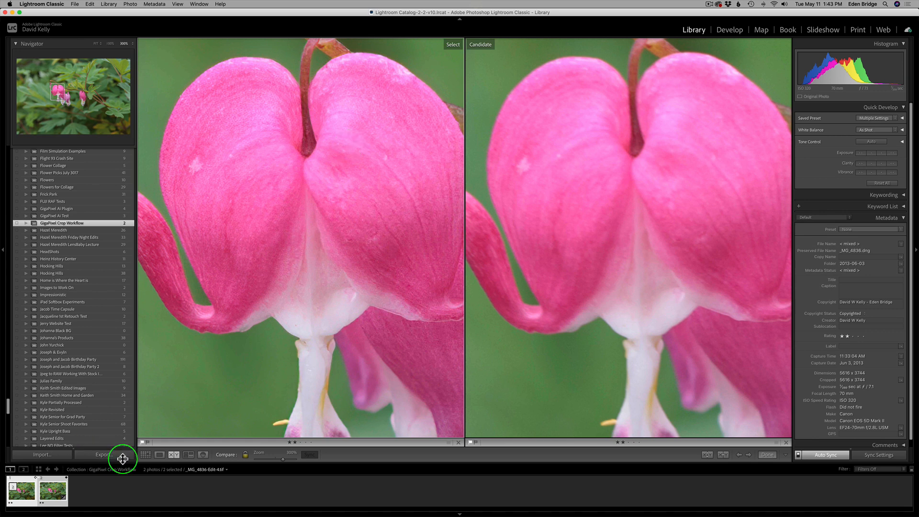
pyautogui.click(159, 454)
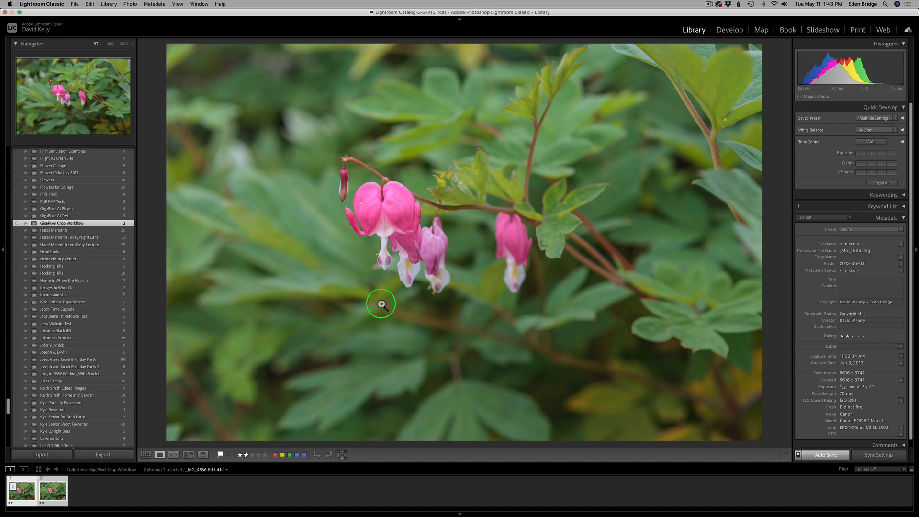
pyautogui.moveTo(311, 327)
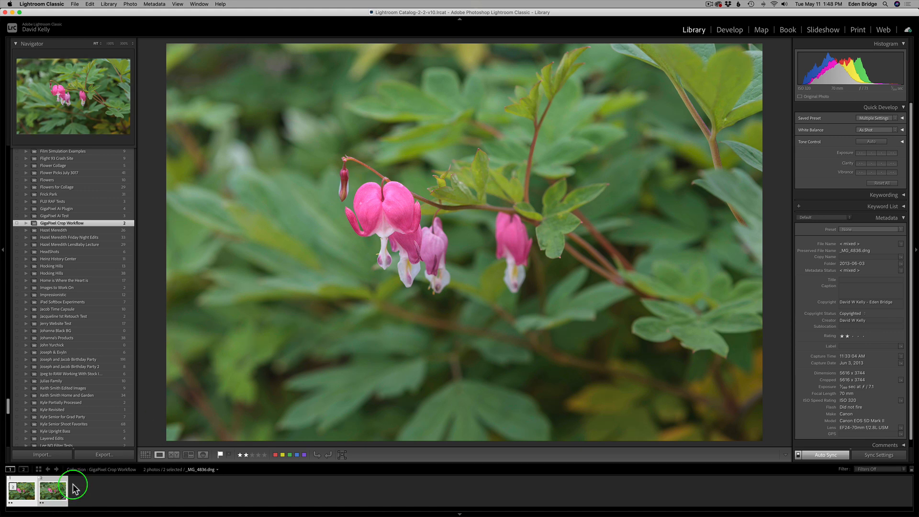
# Select only the sharpened TIFF thumbnail in the filmstrip.
pyautogui.click(50, 491)
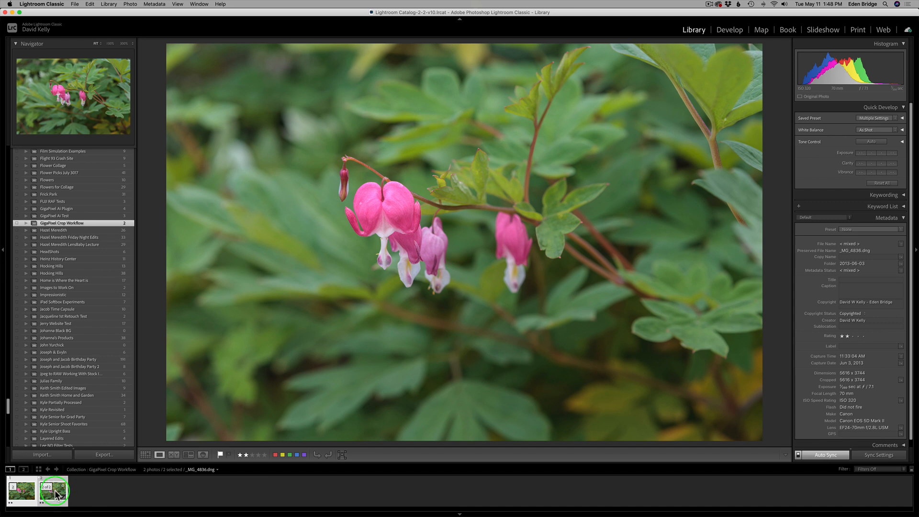
pyautogui.click(53, 490)
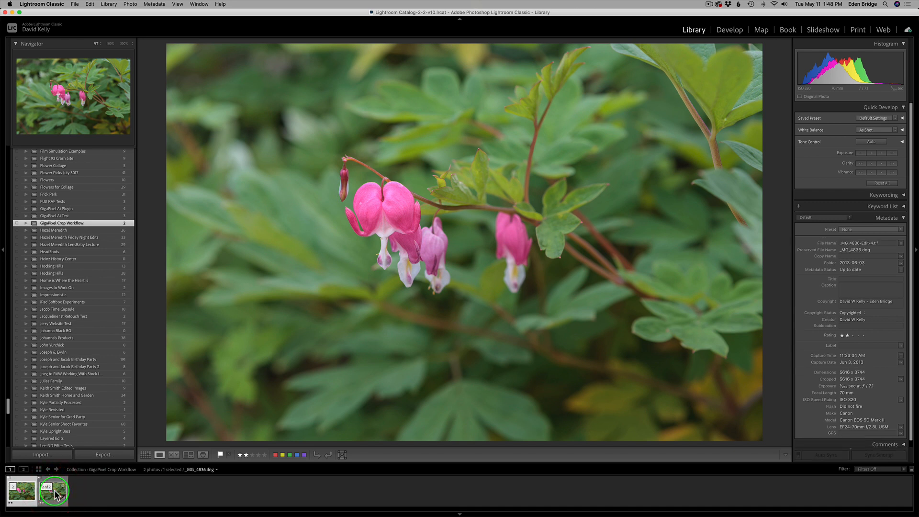
pyautogui.click(22, 492)
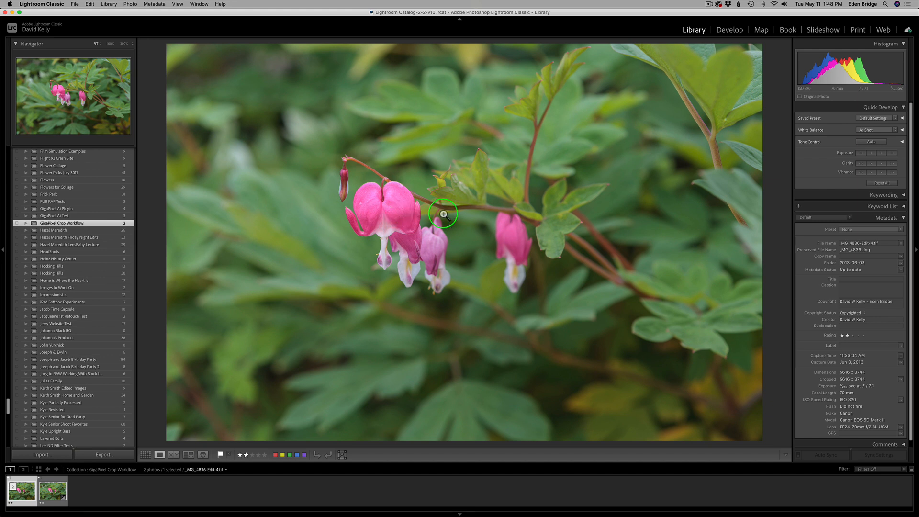
# Open the sharpened TIFF in Topaz Gigapixel AI using Edit Original.
pyautogui.rightClick(444, 213)
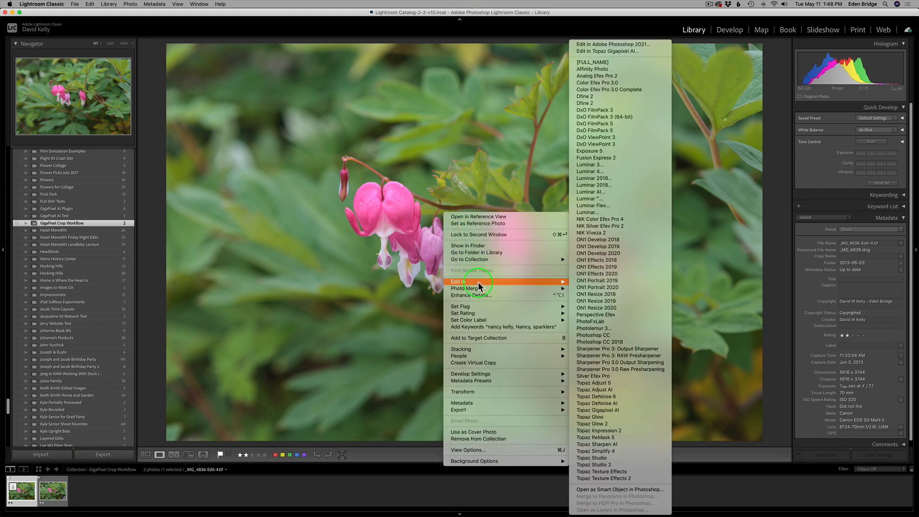
pyautogui.moveTo(614, 44)
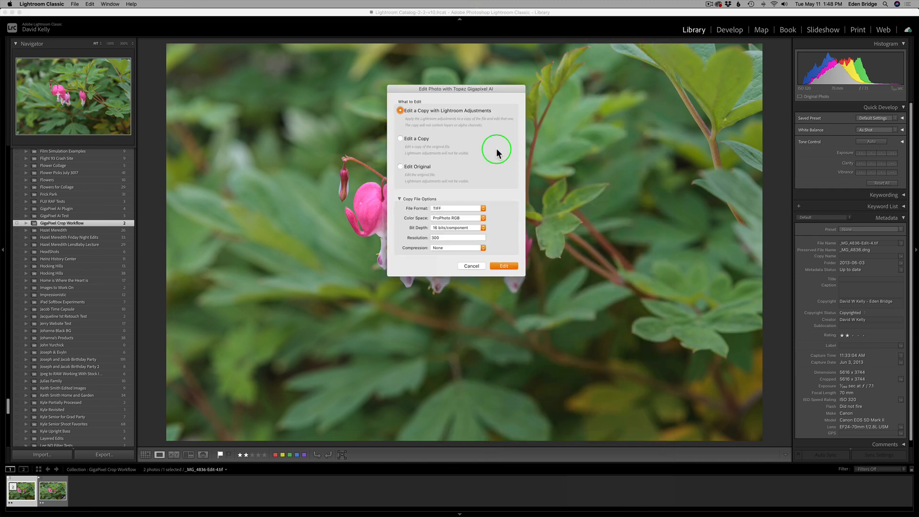
pyautogui.moveTo(449, 128)
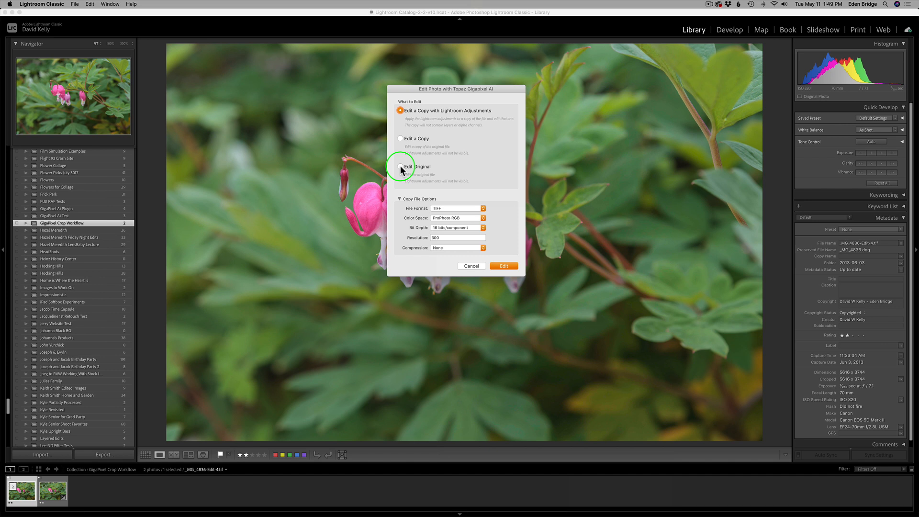
pyautogui.click(401, 167)
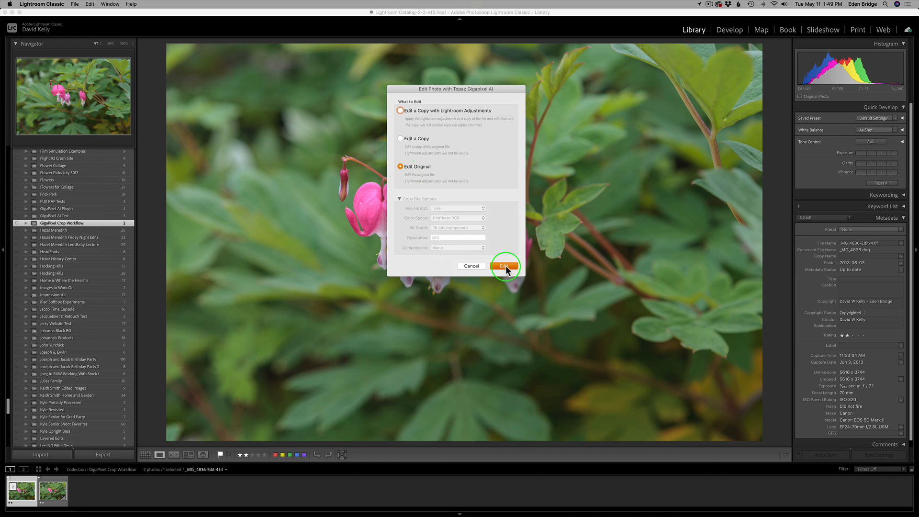
pyautogui.click(504, 266)
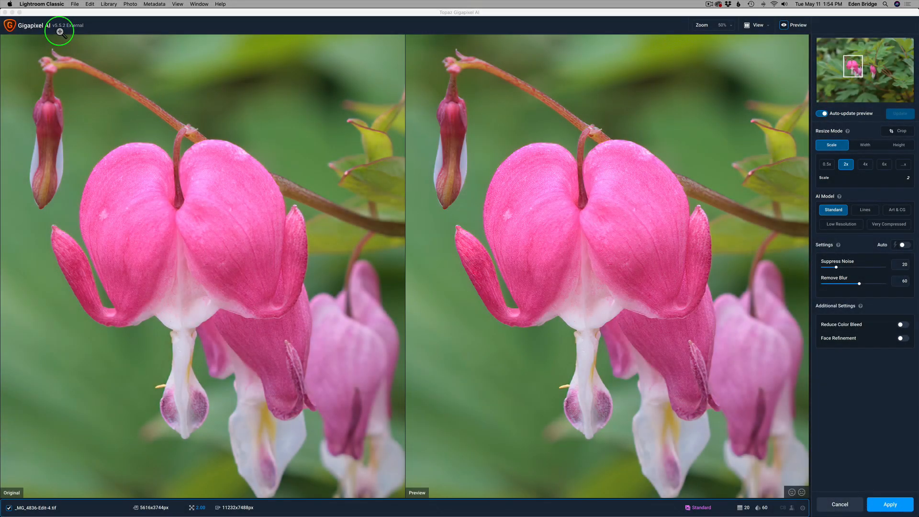
pyautogui.moveTo(69, 34)
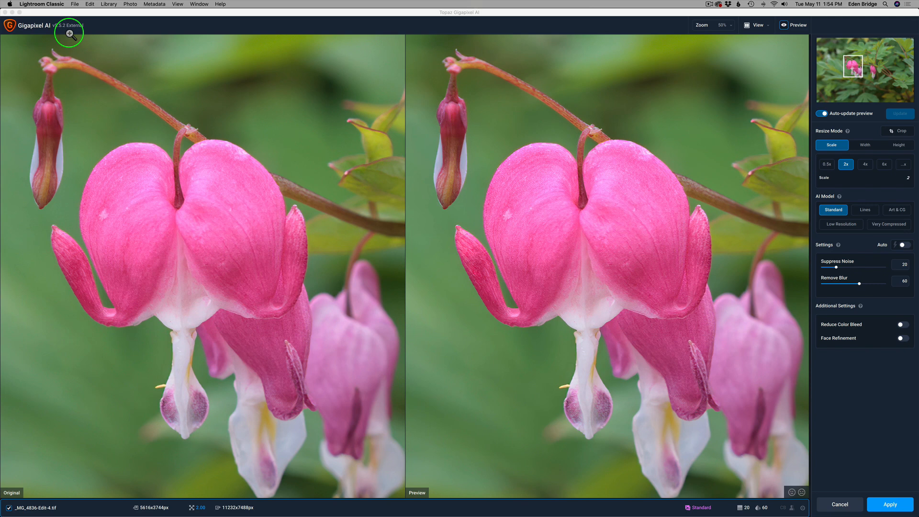
pyautogui.moveTo(720, 106)
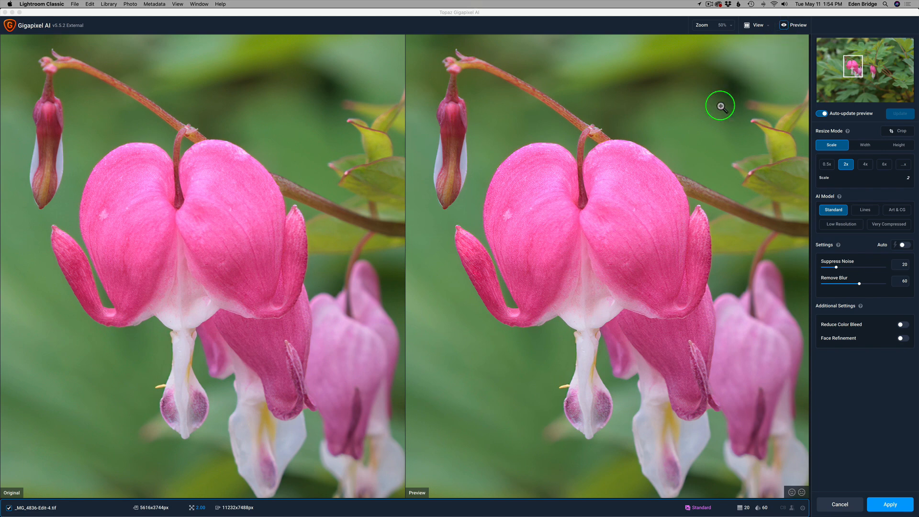
pyautogui.moveTo(628, 215)
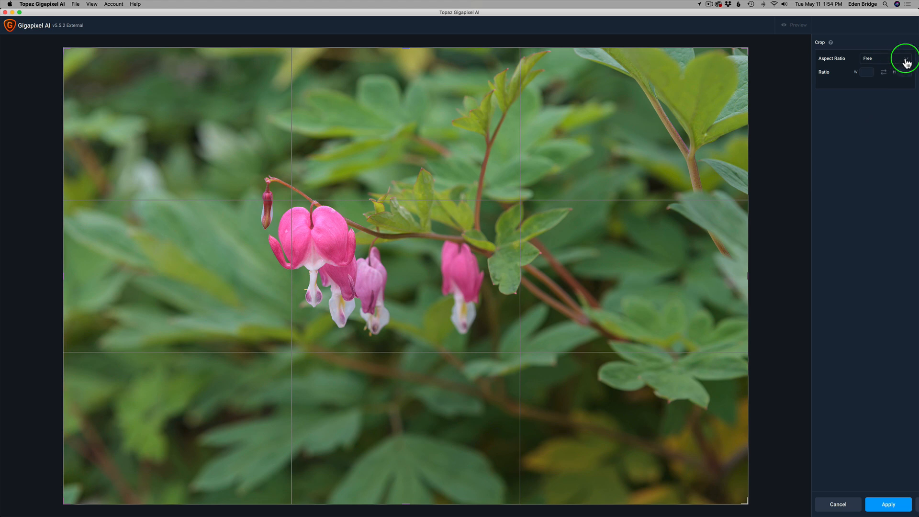
# Crop to a 2:3 ratio framed around the bleeding-heart blooms and confirm.
pyautogui.click(885, 58)
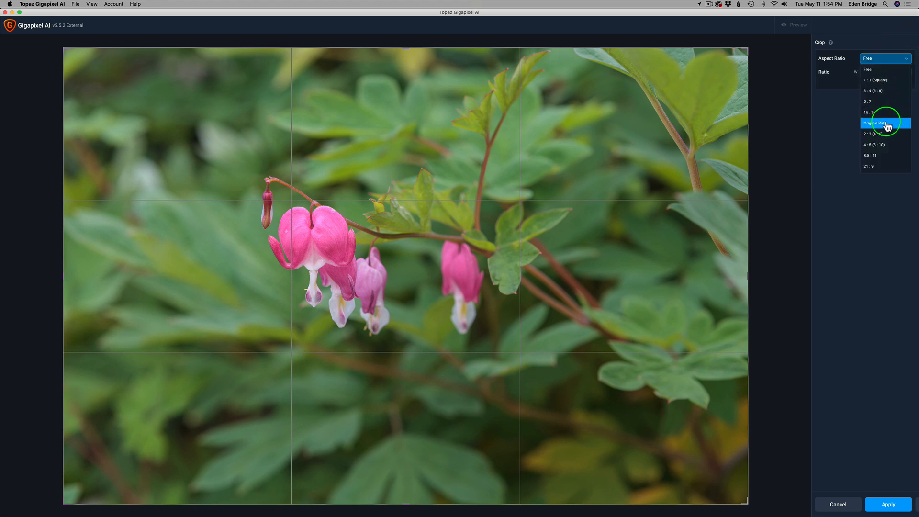
pyautogui.click(873, 133)
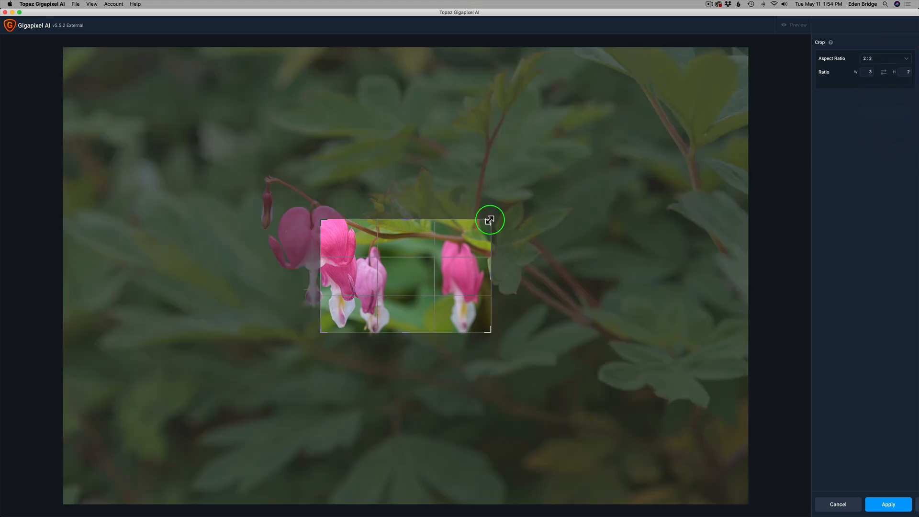
pyautogui.moveTo(491, 220); pyautogui.dragTo(566, 177)
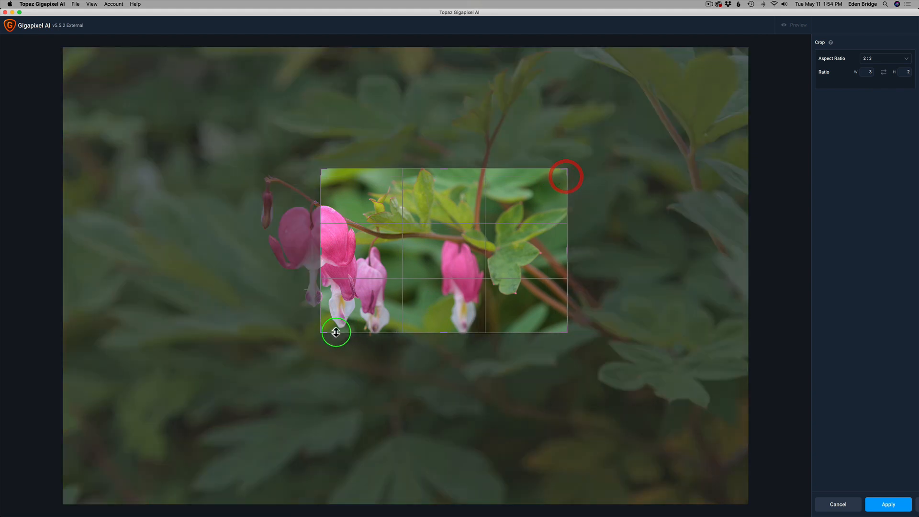
pyautogui.moveTo(336, 332); pyautogui.dragTo(373, 343)
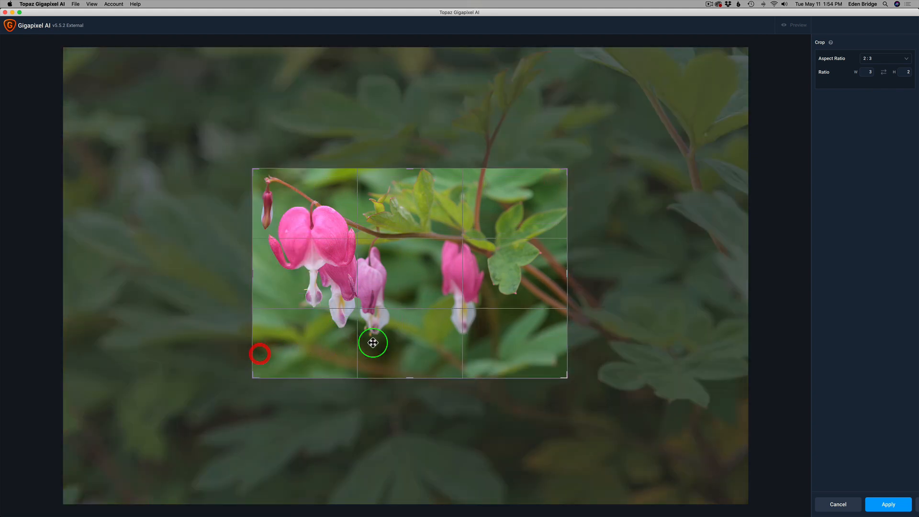
pyautogui.moveTo(373, 343); pyautogui.dragTo(362, 337)
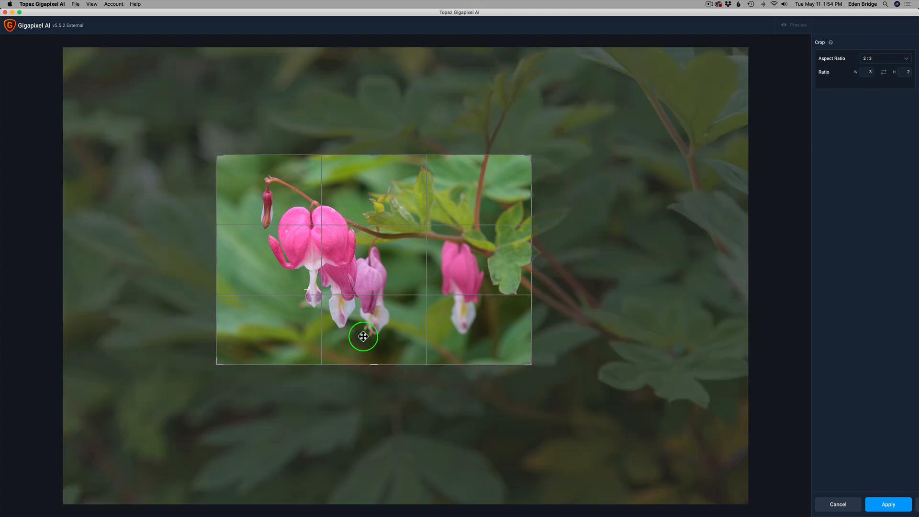
pyautogui.moveTo(378, 310)
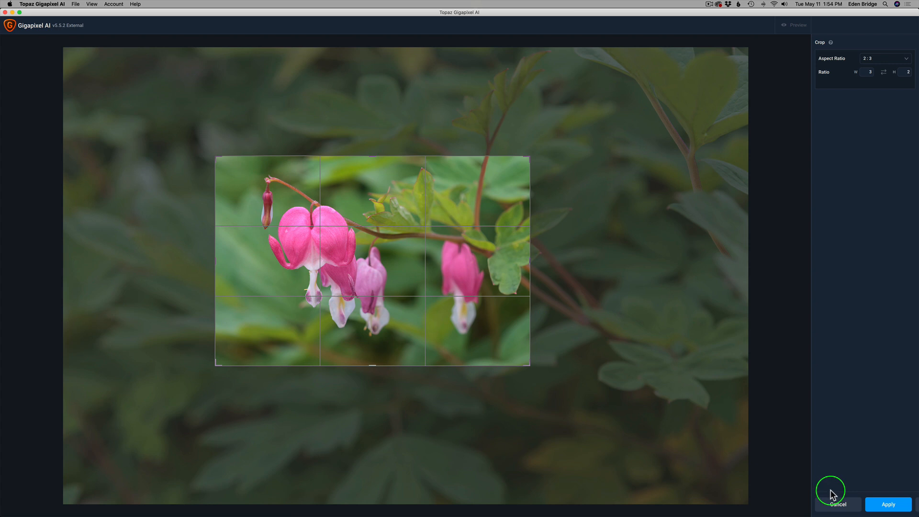
pyautogui.click(889, 504)
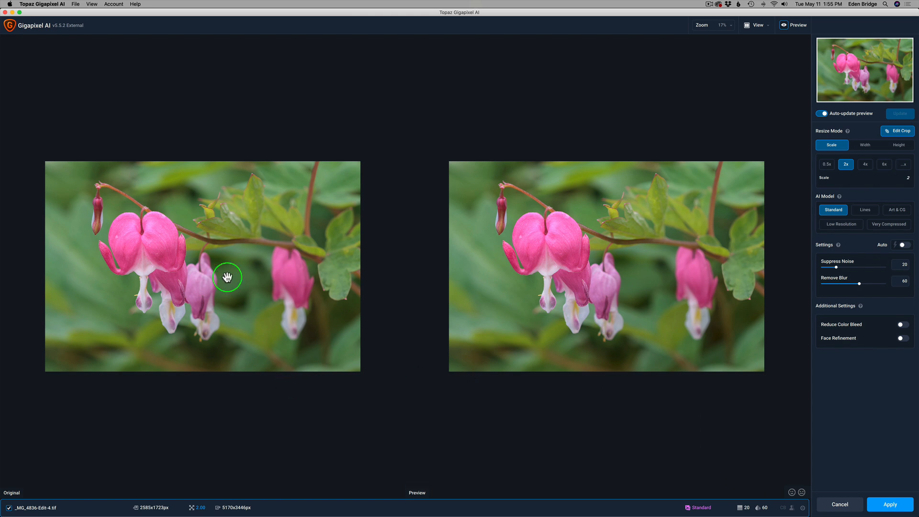
pyautogui.moveTo(186, 491)
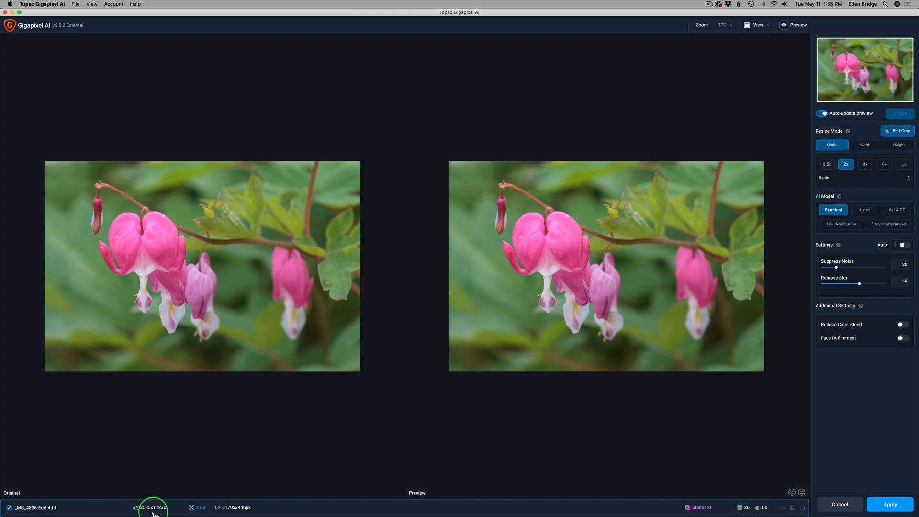
pyautogui.moveTo(224, 507)
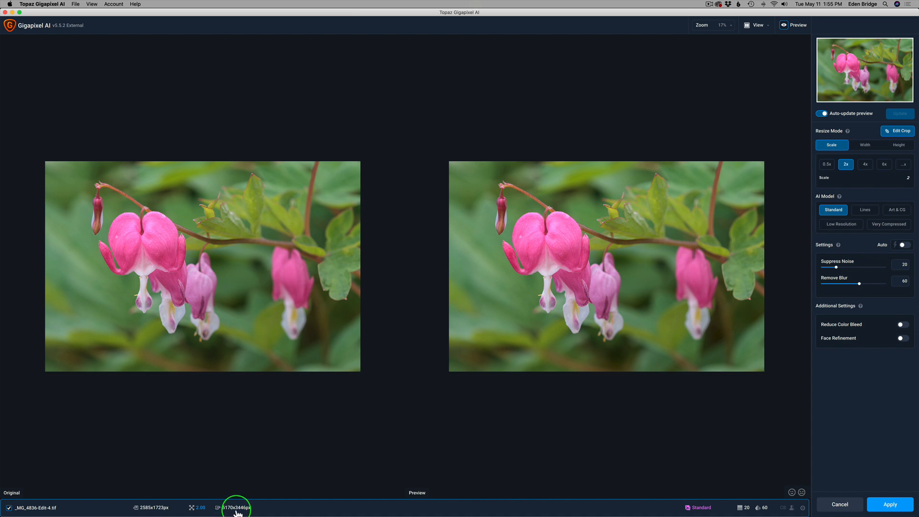
pyautogui.moveTo(514, 411)
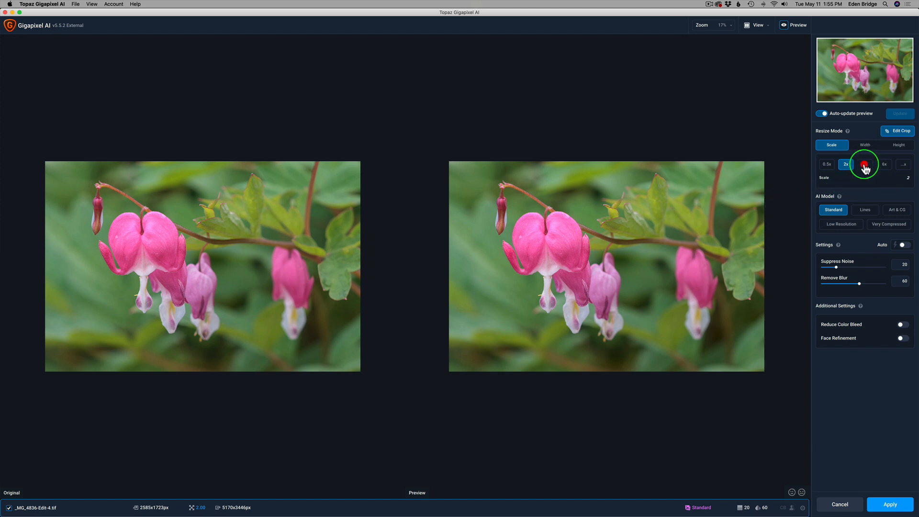
# Choose the 4x scale preset for a 10340x6892 px output.
pyautogui.click(864, 164)
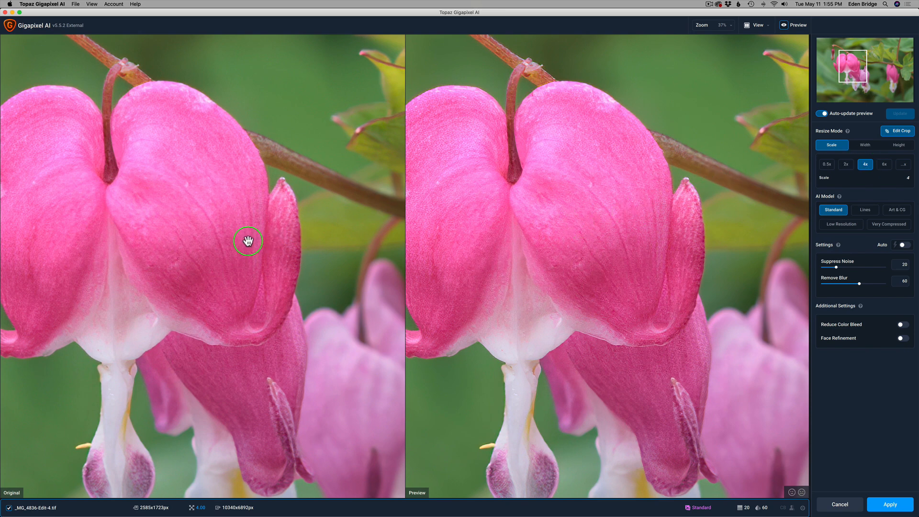
pyautogui.moveTo(599, 215)
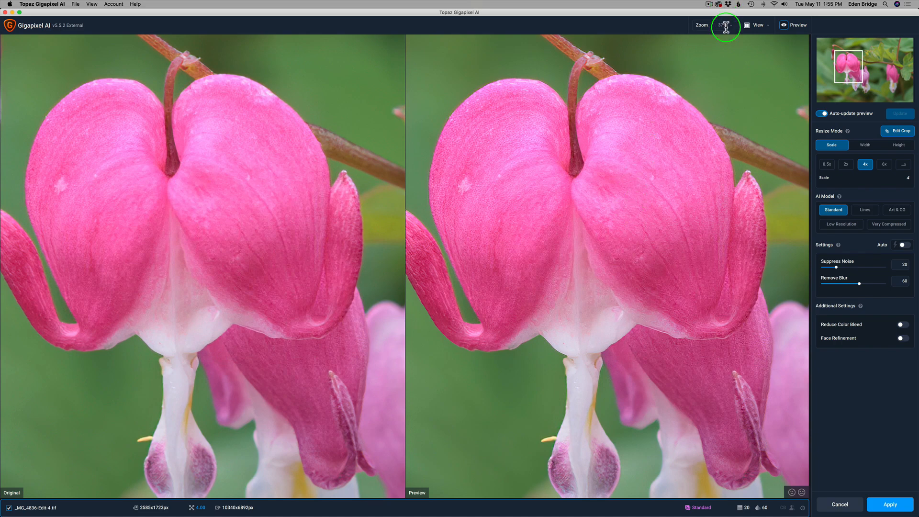
pyautogui.moveTo(729, 56)
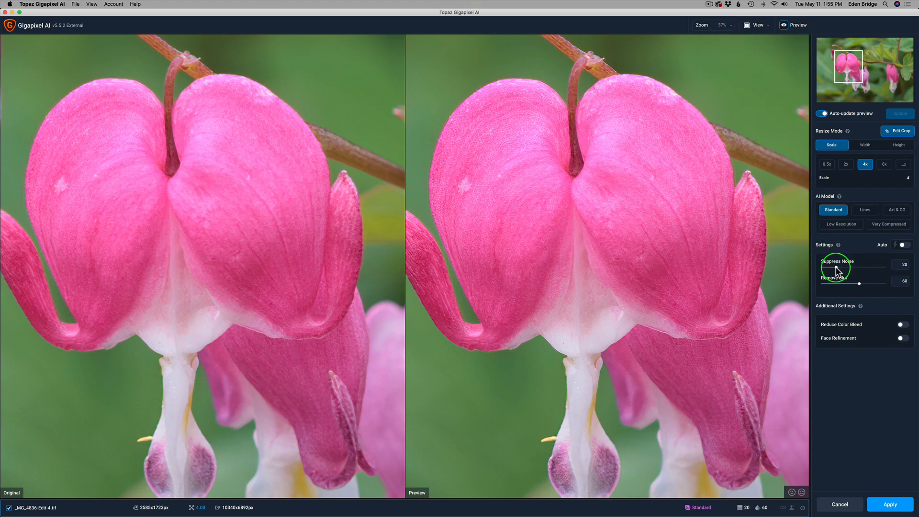
# Set Suppress Noise to 14 and Remove Blur to 26, checking the leaves and right bloom.
pyautogui.moveTo(860, 269); pyautogui.dragTo(845, 269)
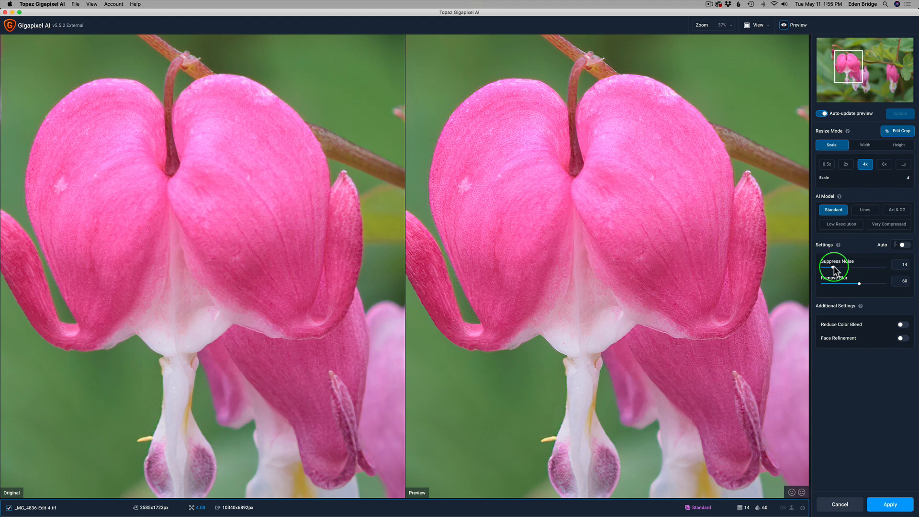
pyautogui.moveTo(861, 287)
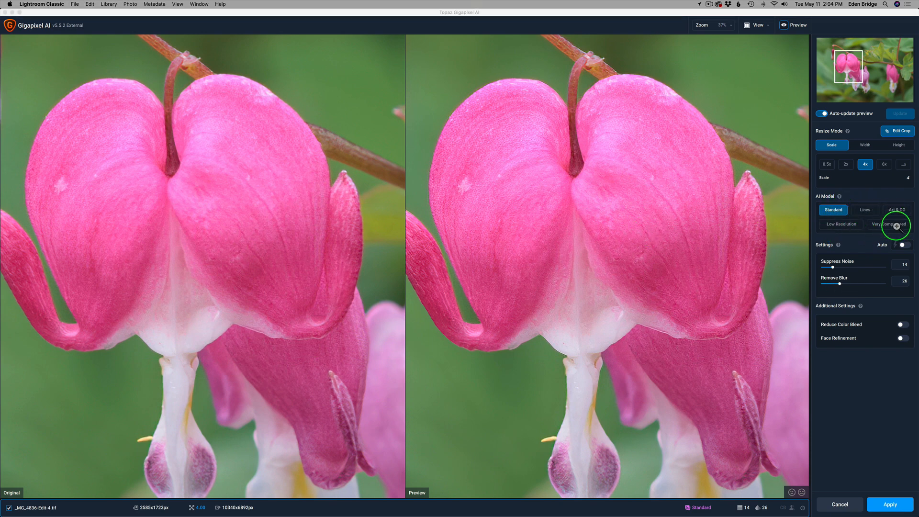
pyautogui.moveTo(801, 209)
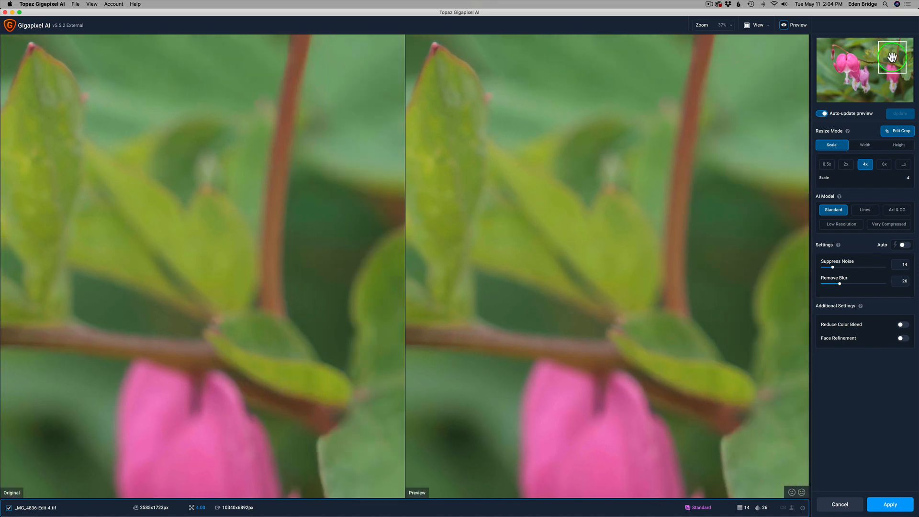
pyautogui.click(890, 504)
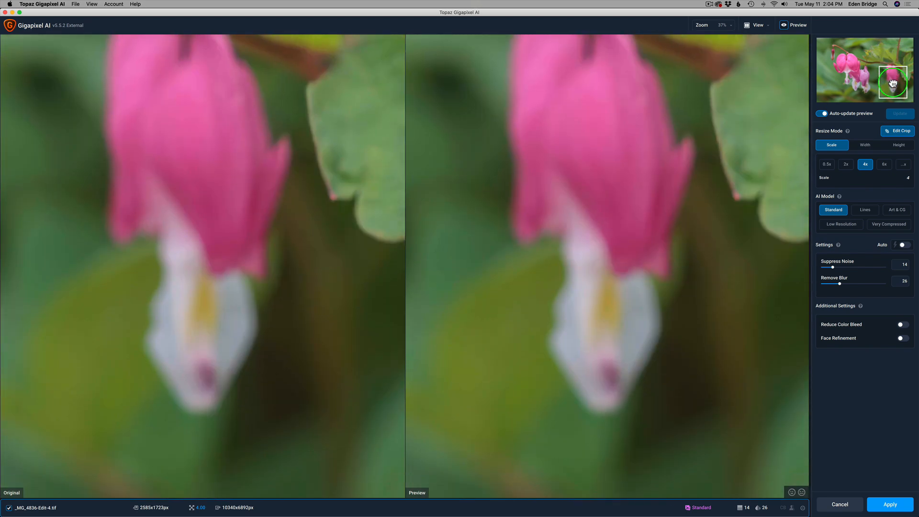
pyautogui.click(890, 505)
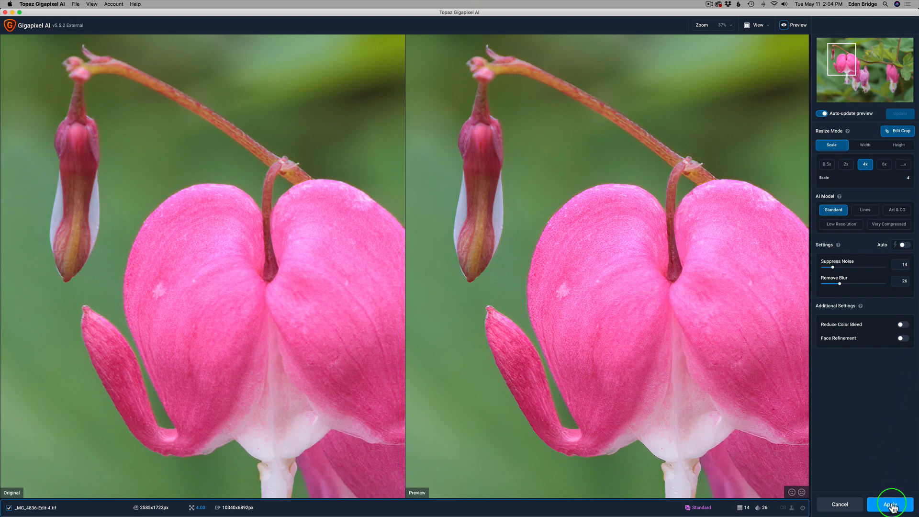
# Apply the 4x Gigapixel upscale to produce the 10340 x 6892 image, then quit Gigapixel AI.
pyautogui.click(891, 505)
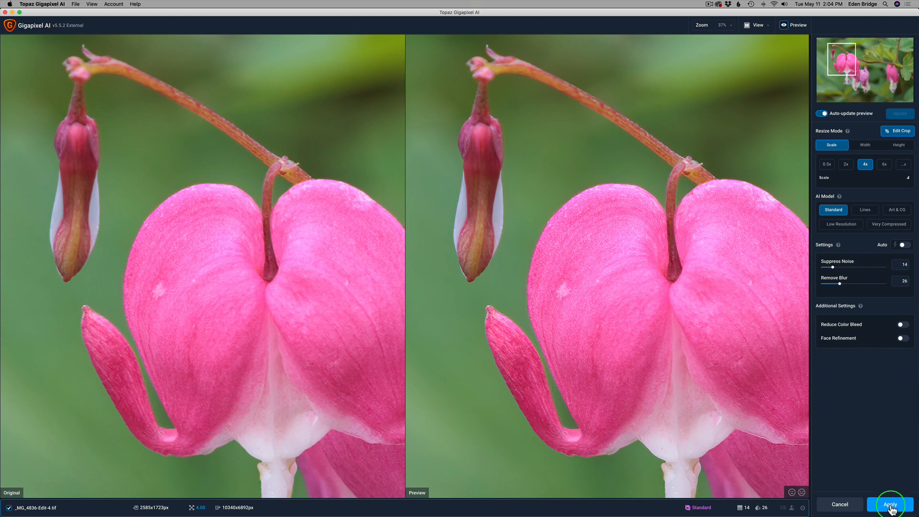
pyautogui.click(890, 505)
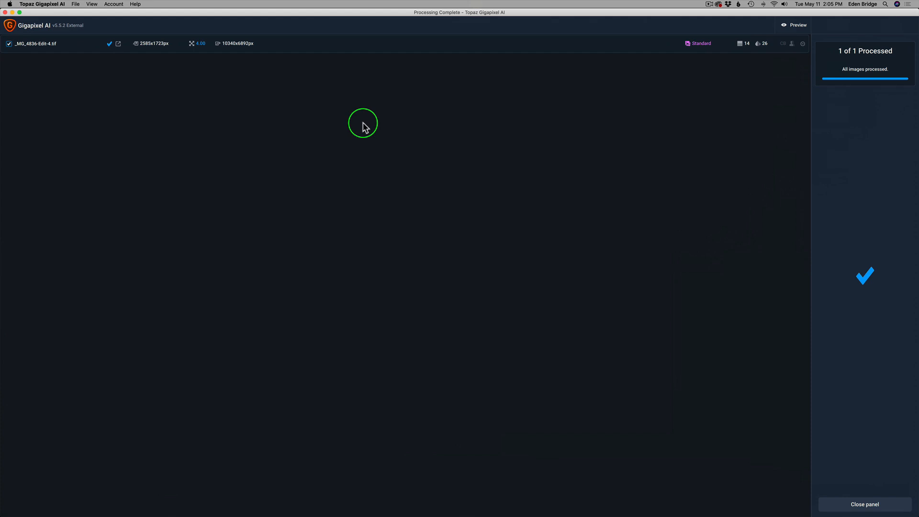
pyautogui.moveTo(52, 6)
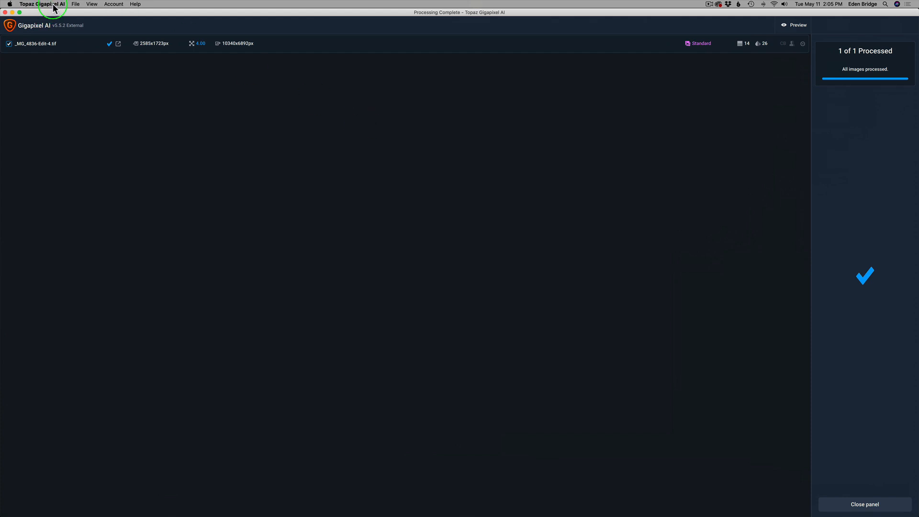
pyautogui.click(42, 5)
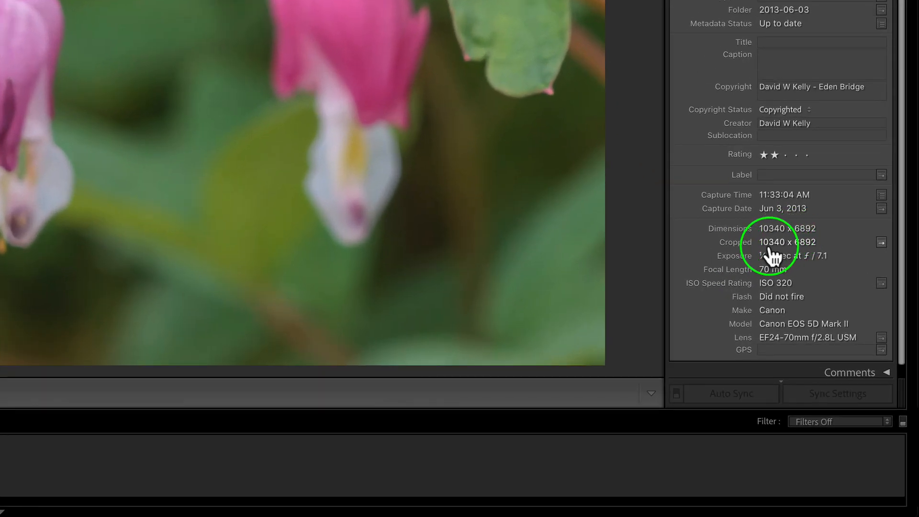
pyautogui.moveTo(786, 246)
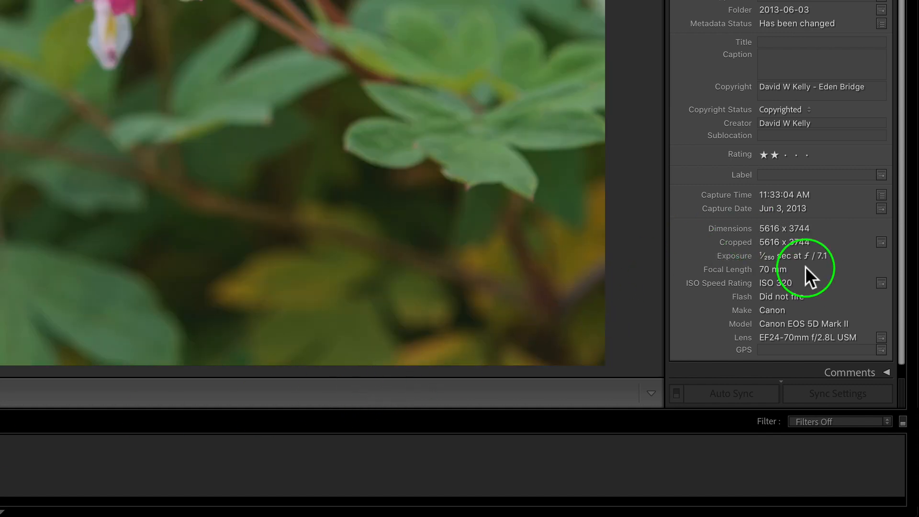
pyautogui.moveTo(799, 252)
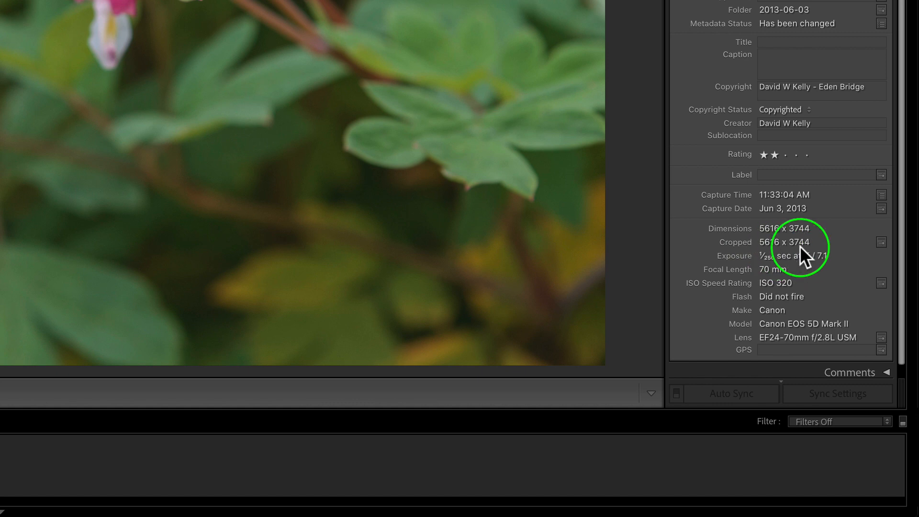